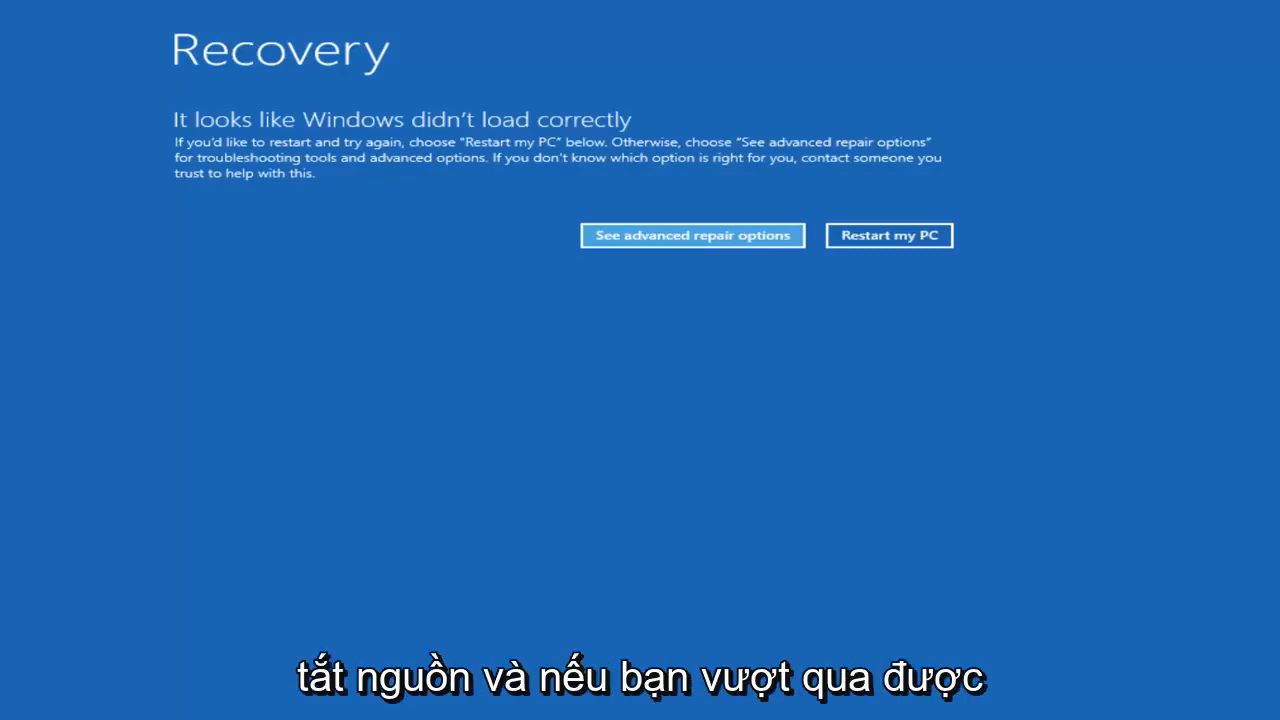
{"action": "mouse_move", "coordinate": [644, 376]}
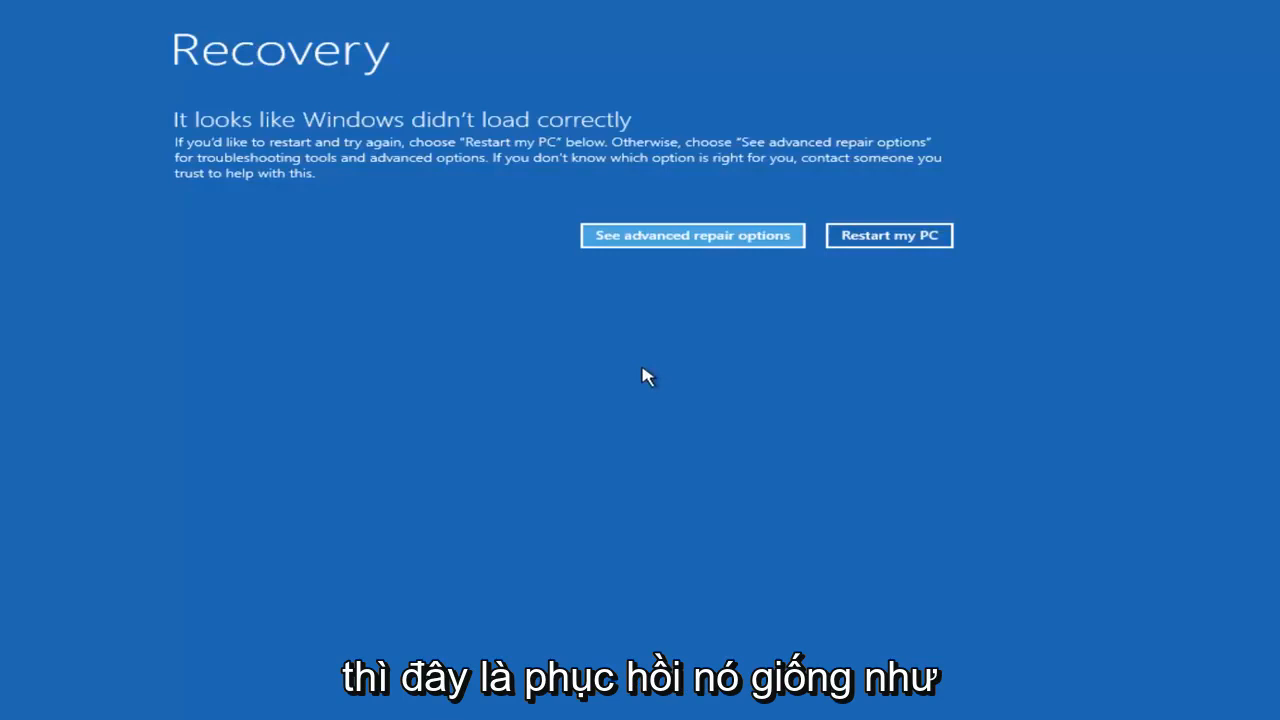
{"action": "mouse_move", "coordinate": [376, 192]}
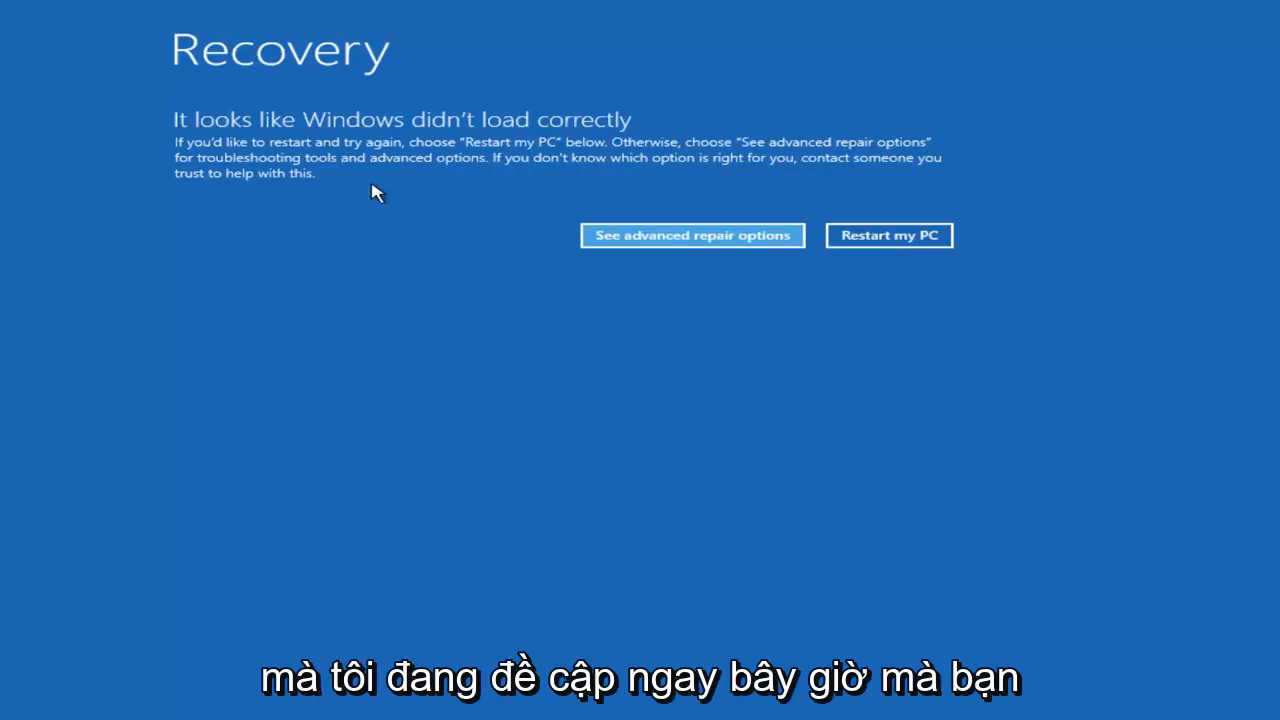
{"action": "mouse_move", "coordinate": [350, 276]}
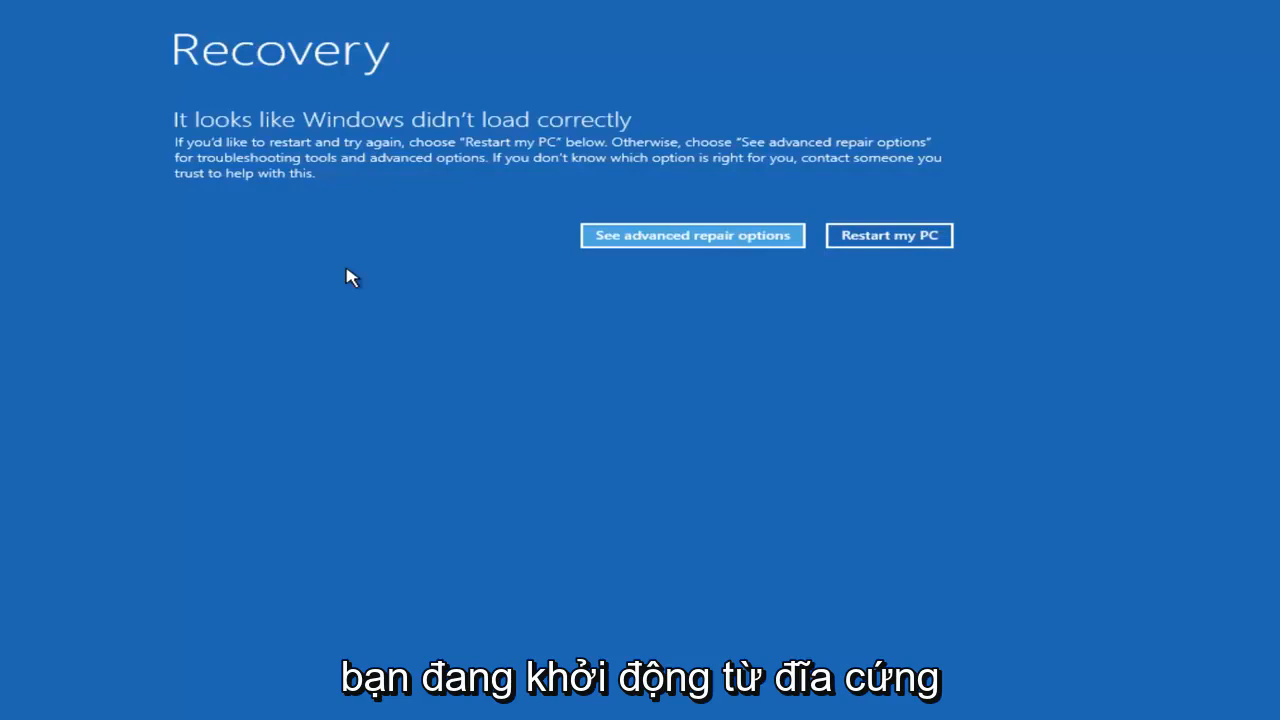
{"action": "mouse_move", "coordinate": [350, 300]}
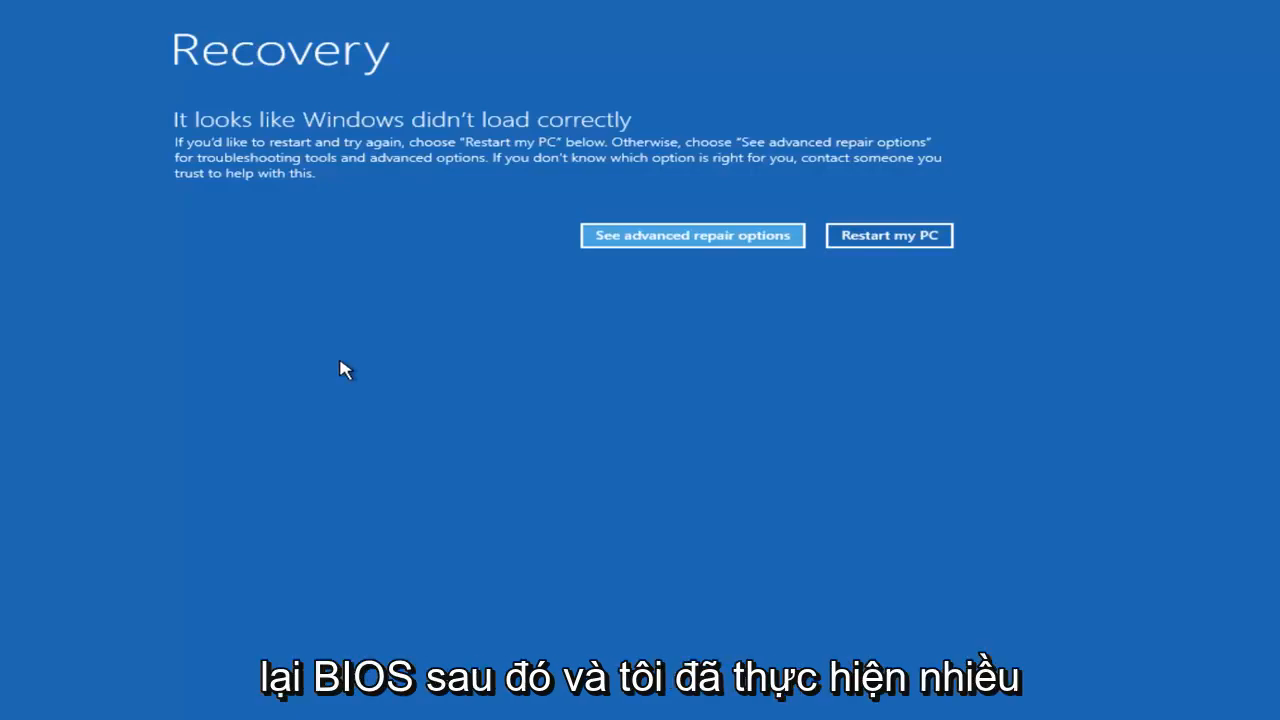
{"action": "mouse_move", "coordinate": [364, 404]}
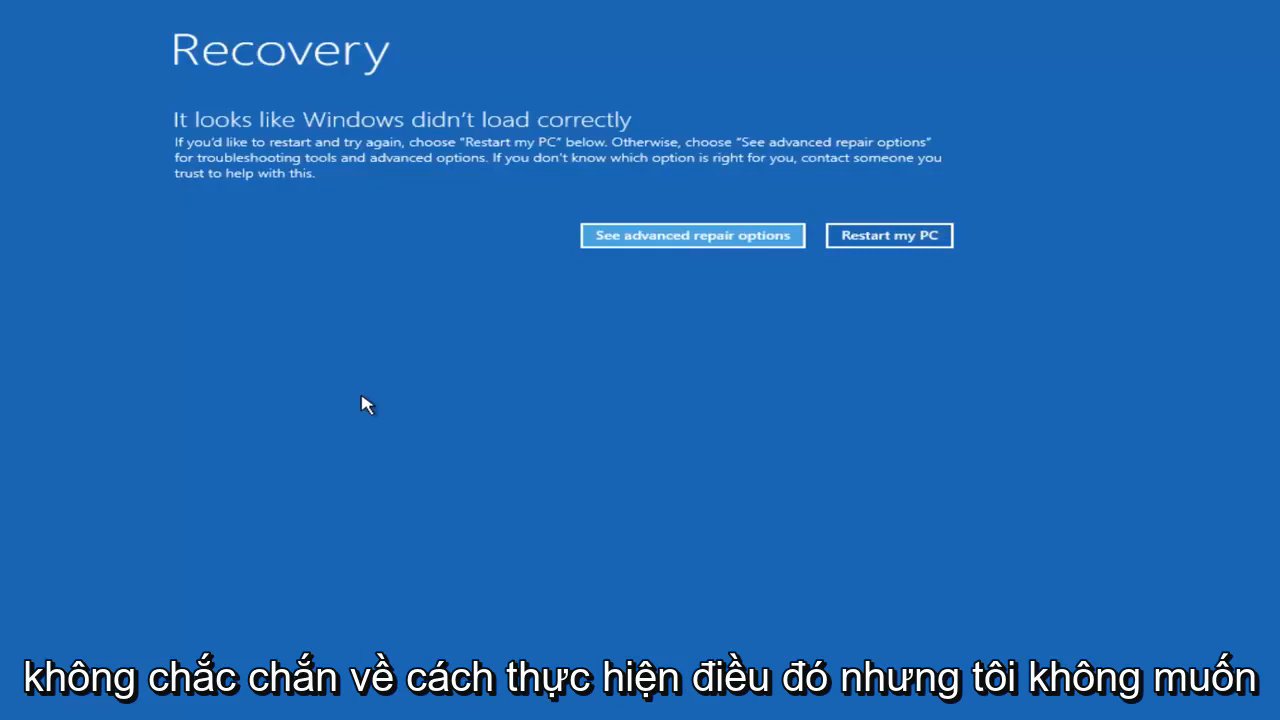
{"action": "mouse_move", "coordinate": [378, 342]}
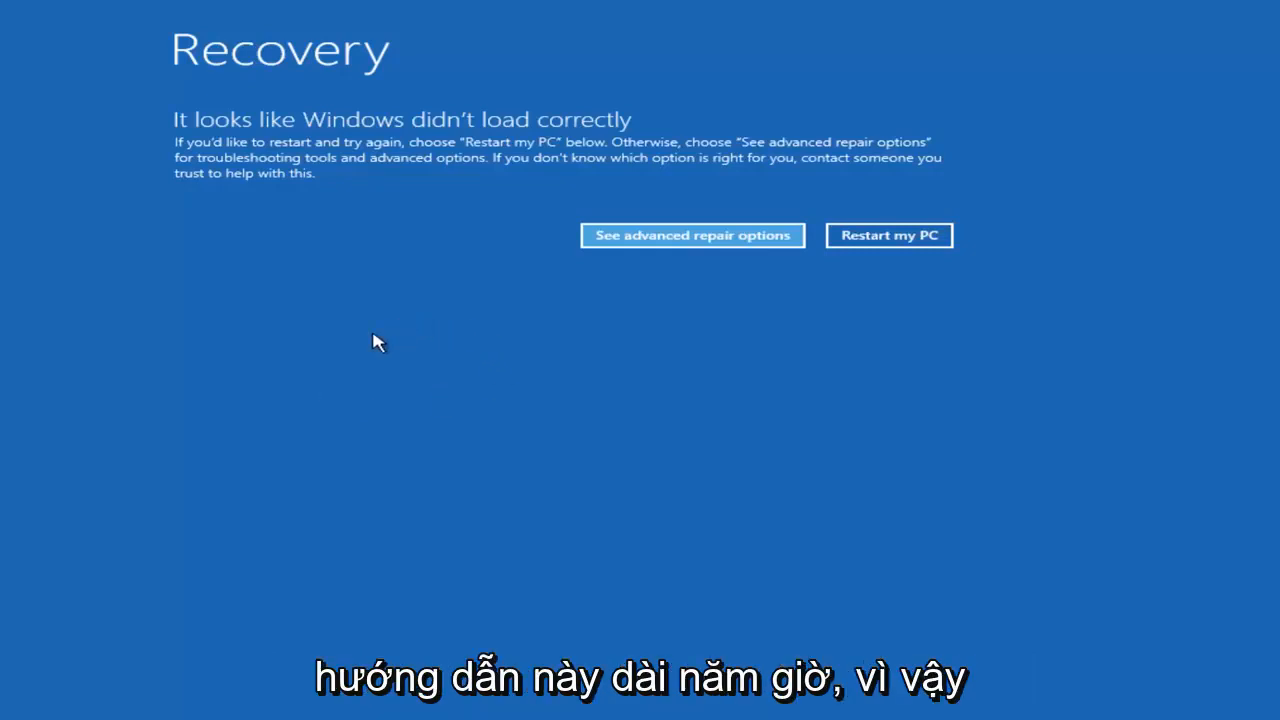
{"action": "mouse_move", "coordinate": [252, 332]}
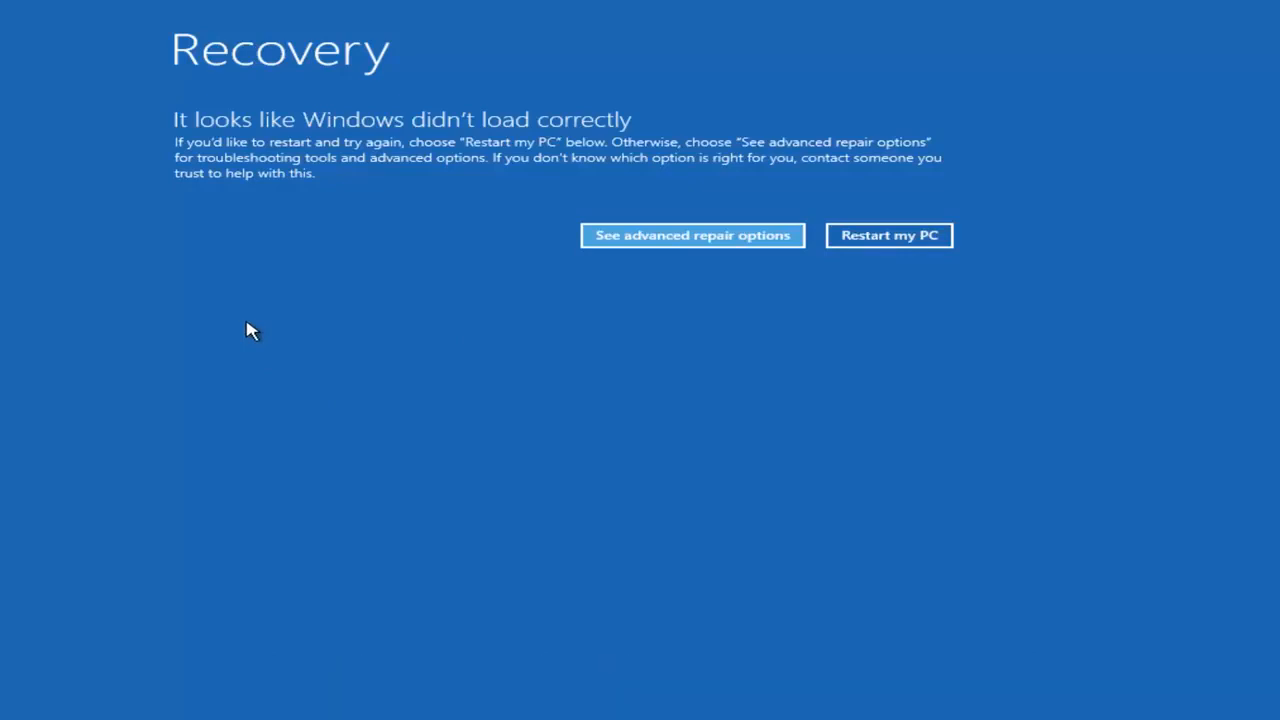
Step: Go from 'See advanced repair options' to the Troubleshoot screen via the Troubleshoot tile
{"action": "left_click", "coordinate": [692, 236]}
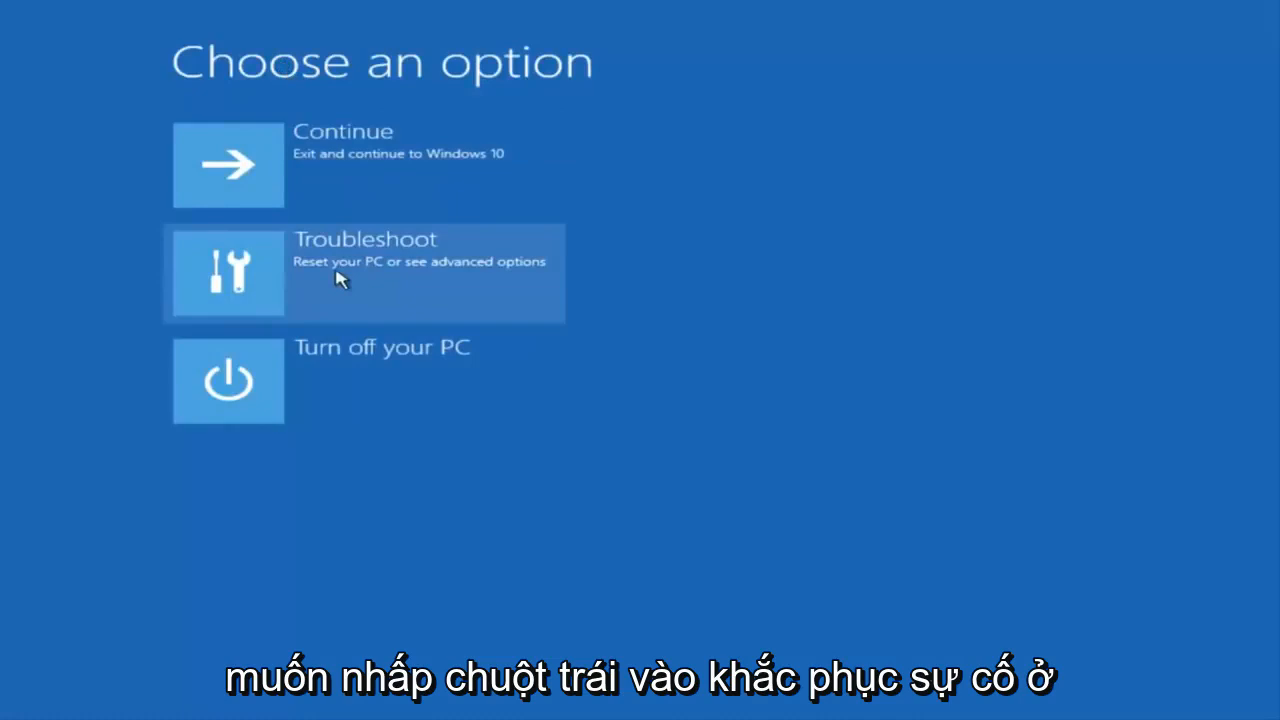
{"action": "left_click", "coordinate": [364, 272]}
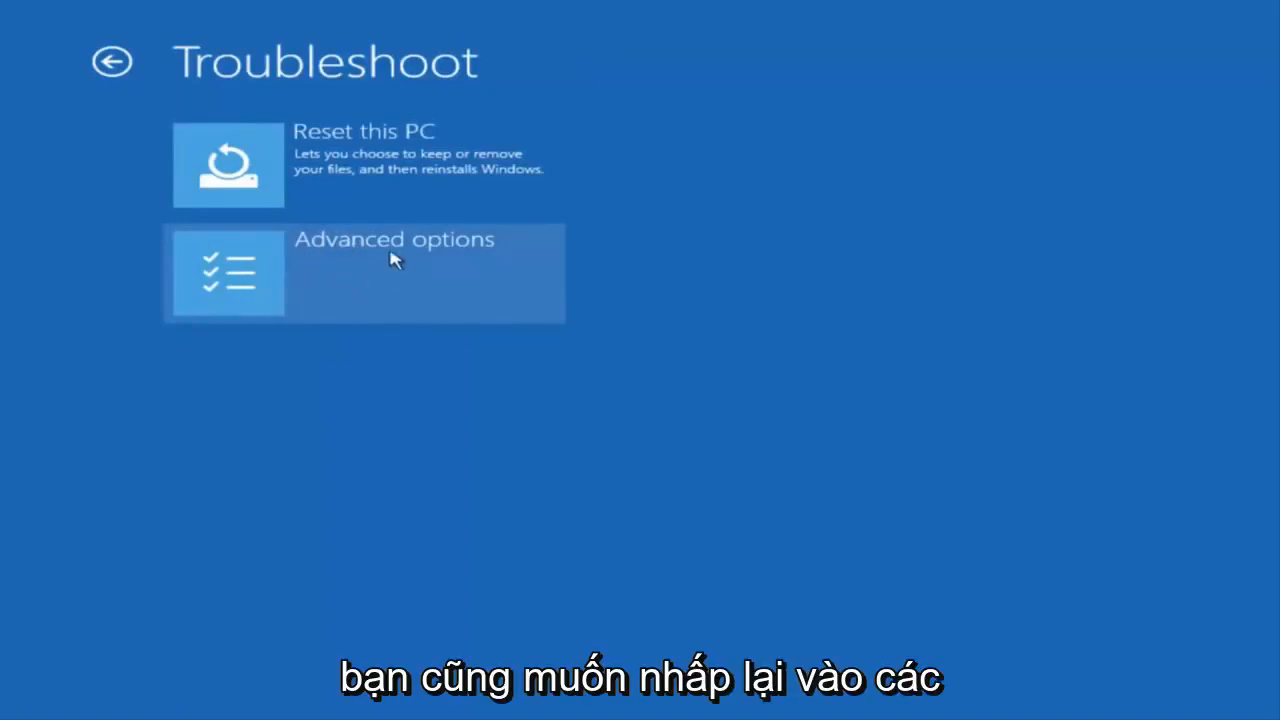
{"action": "mouse_move", "coordinate": [364, 274]}
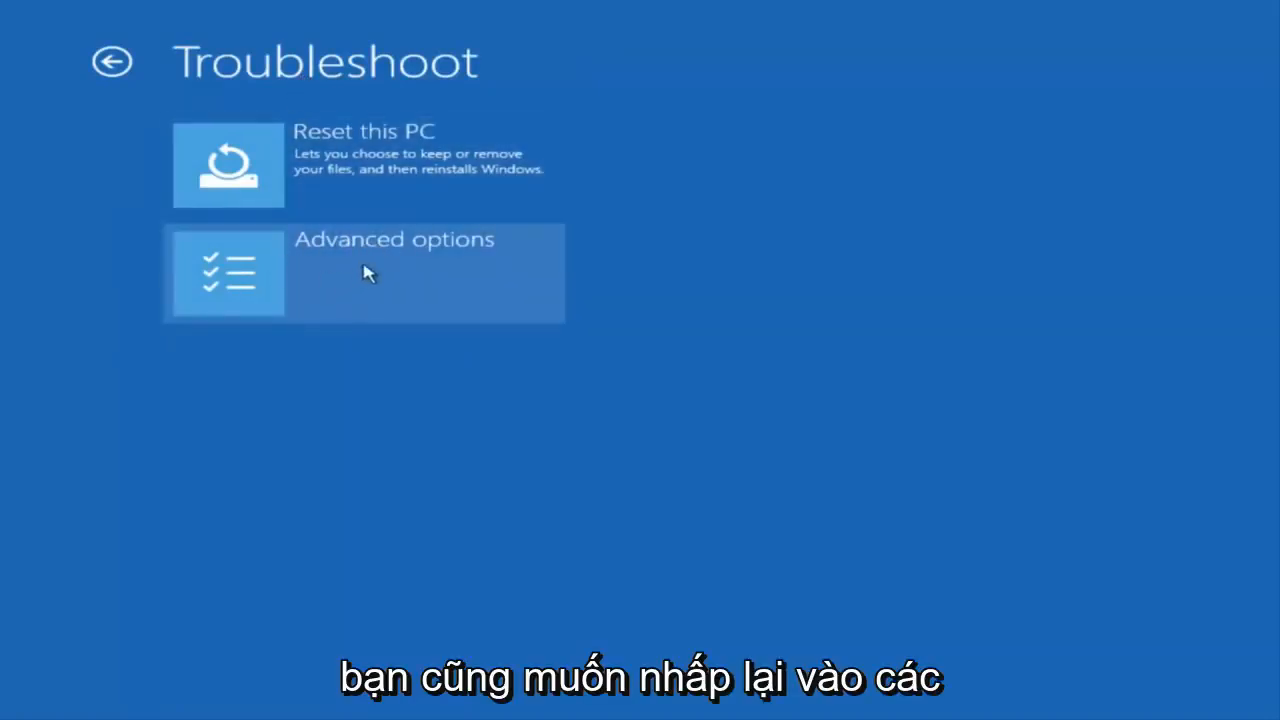
{"action": "mouse_move", "coordinate": [380, 78]}
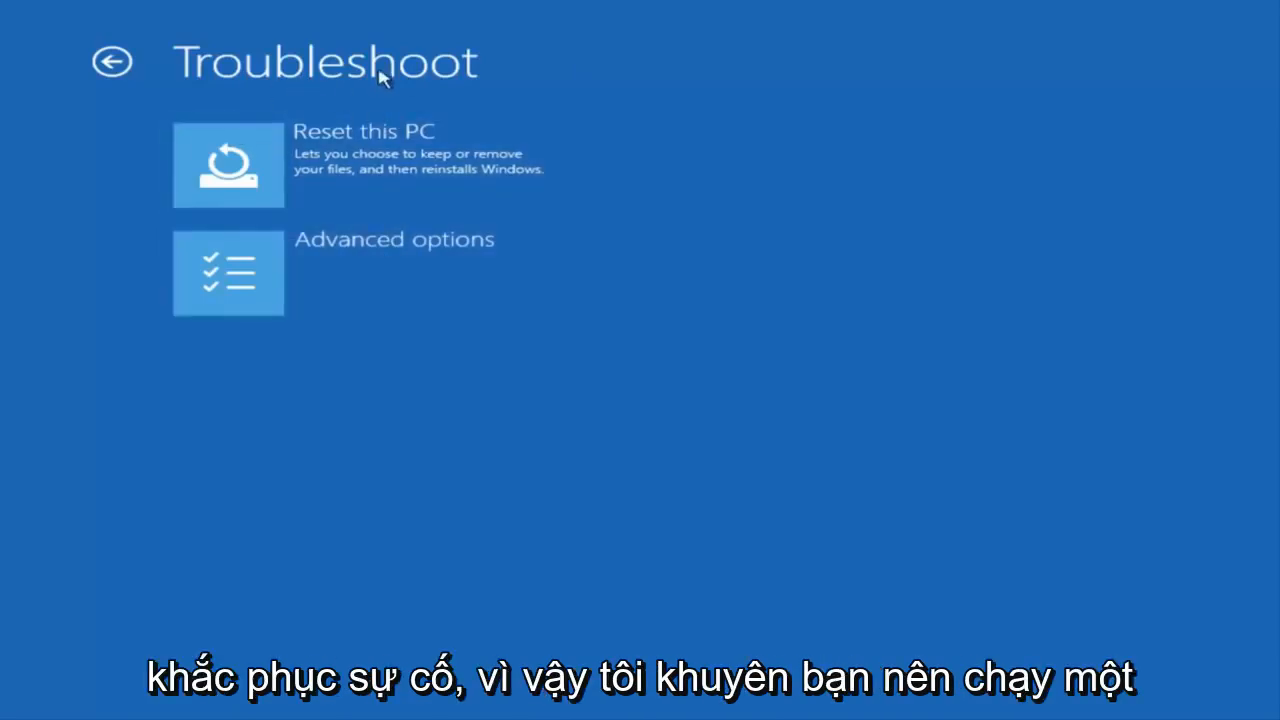
Step: Show the Advanced options list: Startup Repair, System Restore, Command Prompt, Startup Settings
{"action": "left_click", "coordinate": [228, 272]}
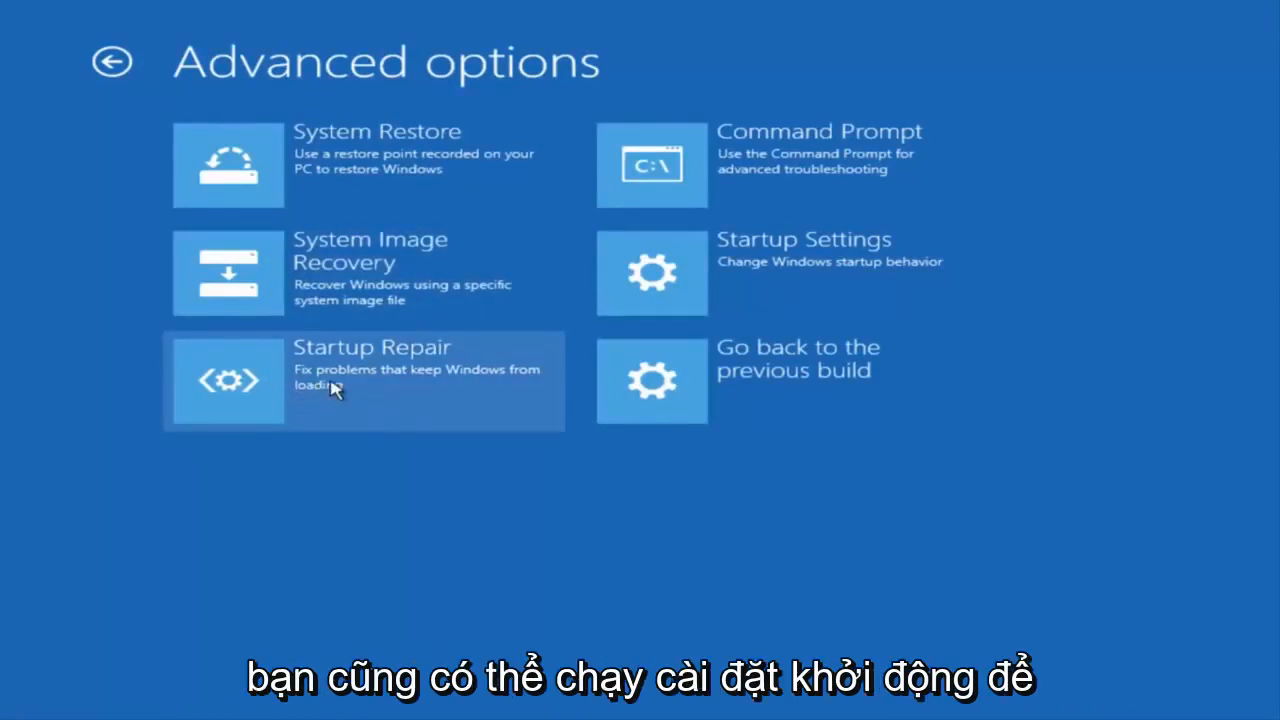
{"action": "mouse_move", "coordinate": [724, 284]}
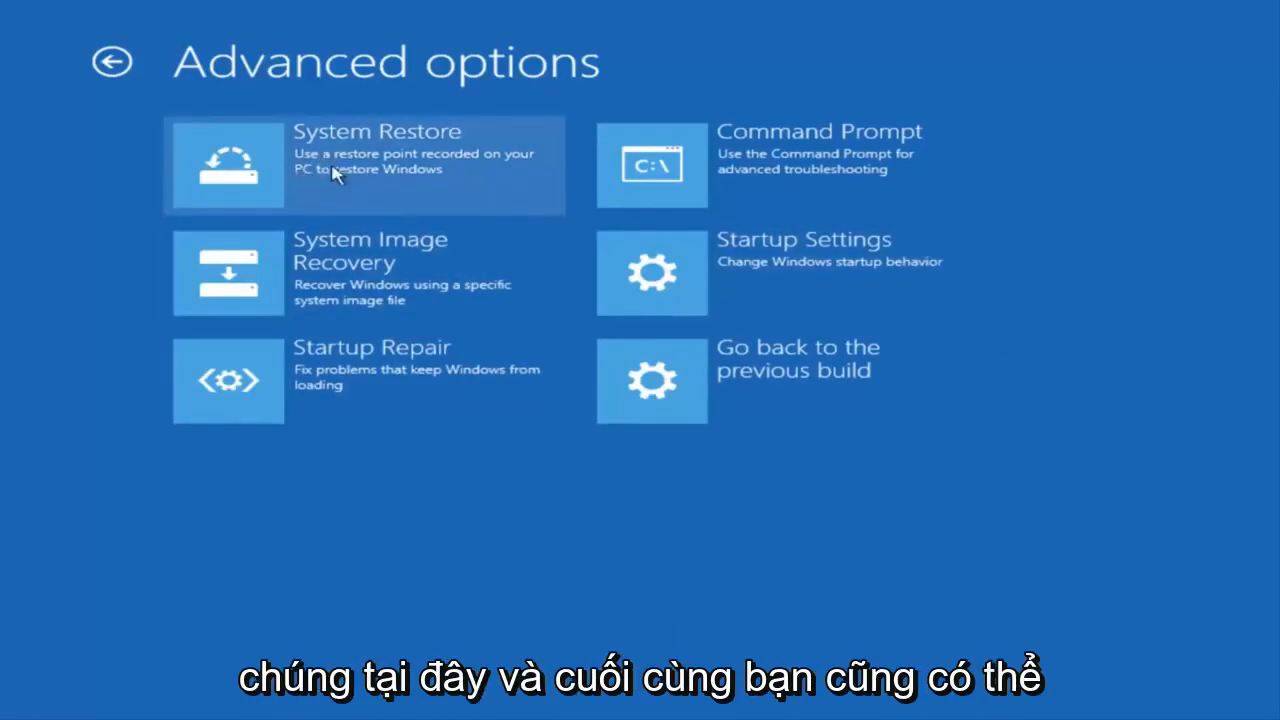
{"action": "mouse_move", "coordinate": [716, 390]}
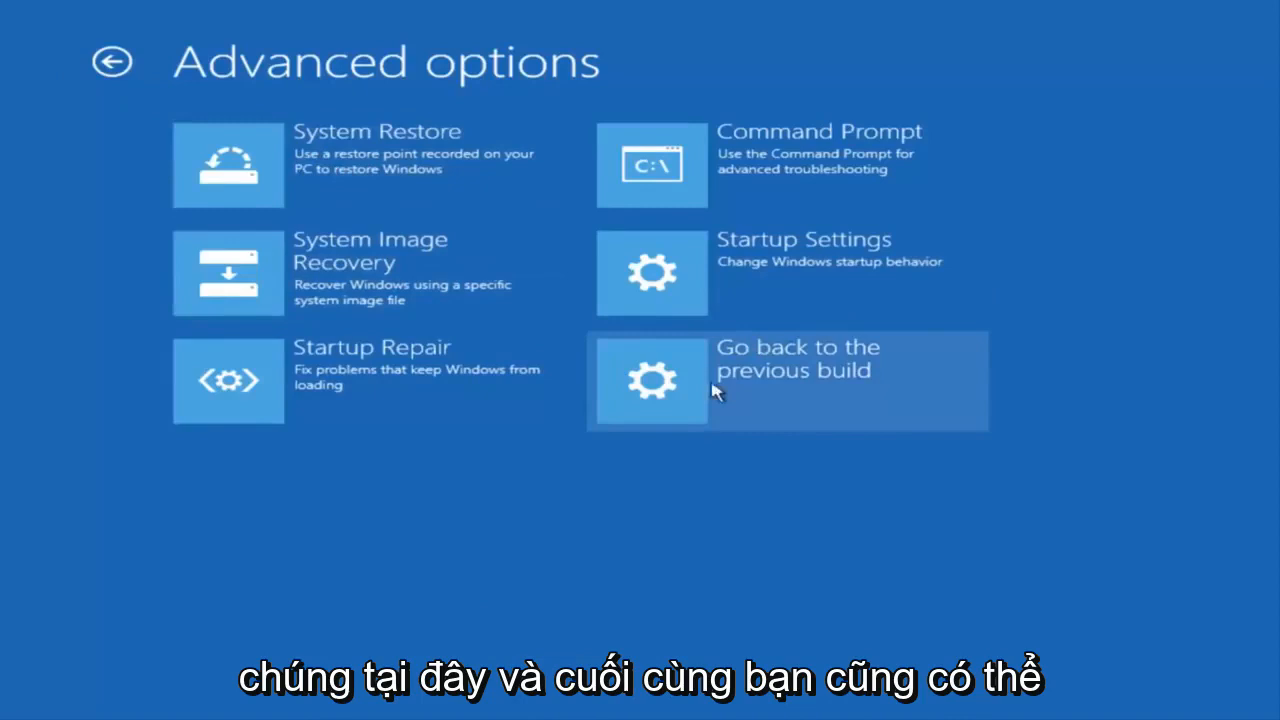
{"action": "mouse_move", "coordinate": [704, 352]}
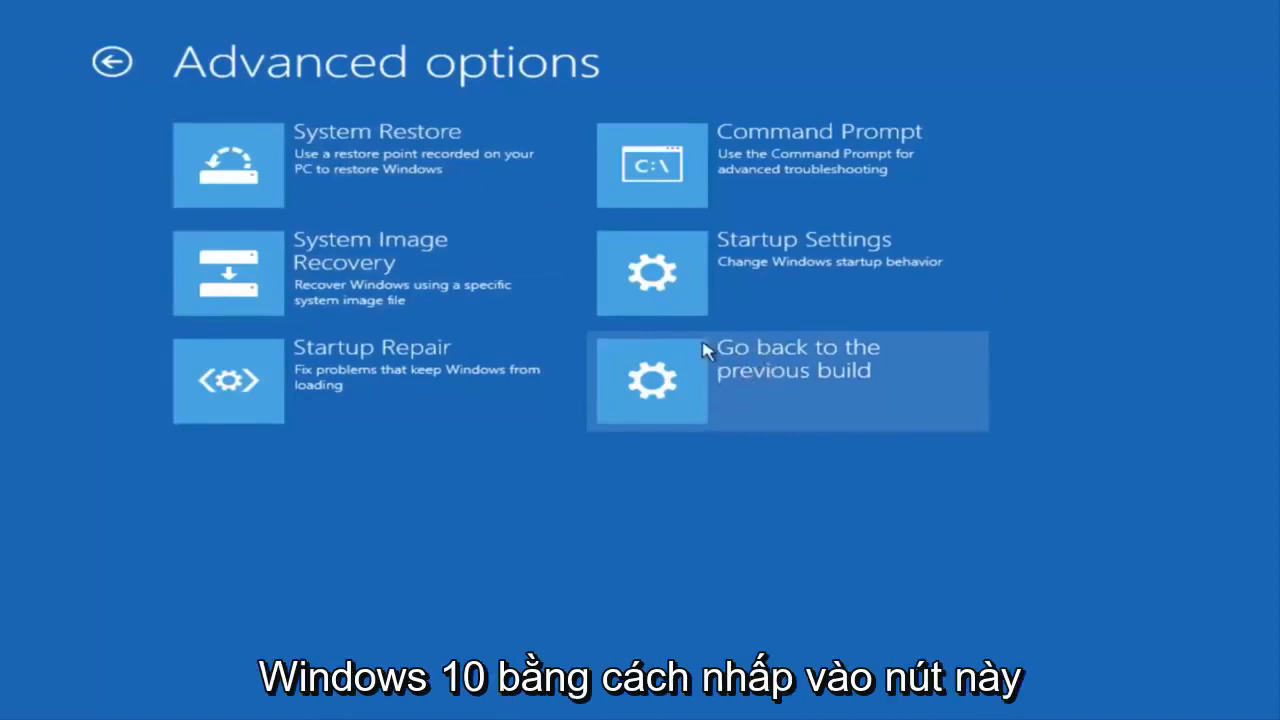
{"action": "mouse_move", "coordinate": [420, 176]}
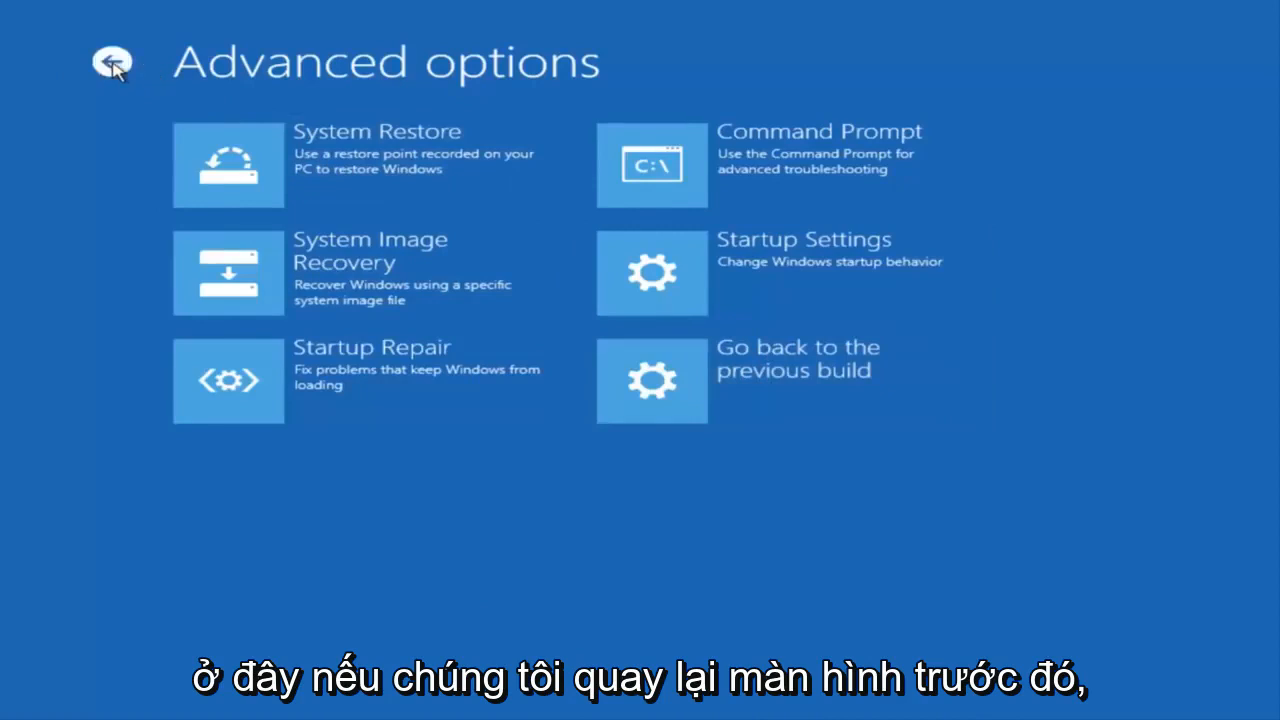
Step: Return to Troubleshoot and view the Reset this PC choices: Keep my files or Remove everything
{"action": "left_click", "coordinate": [112, 62]}
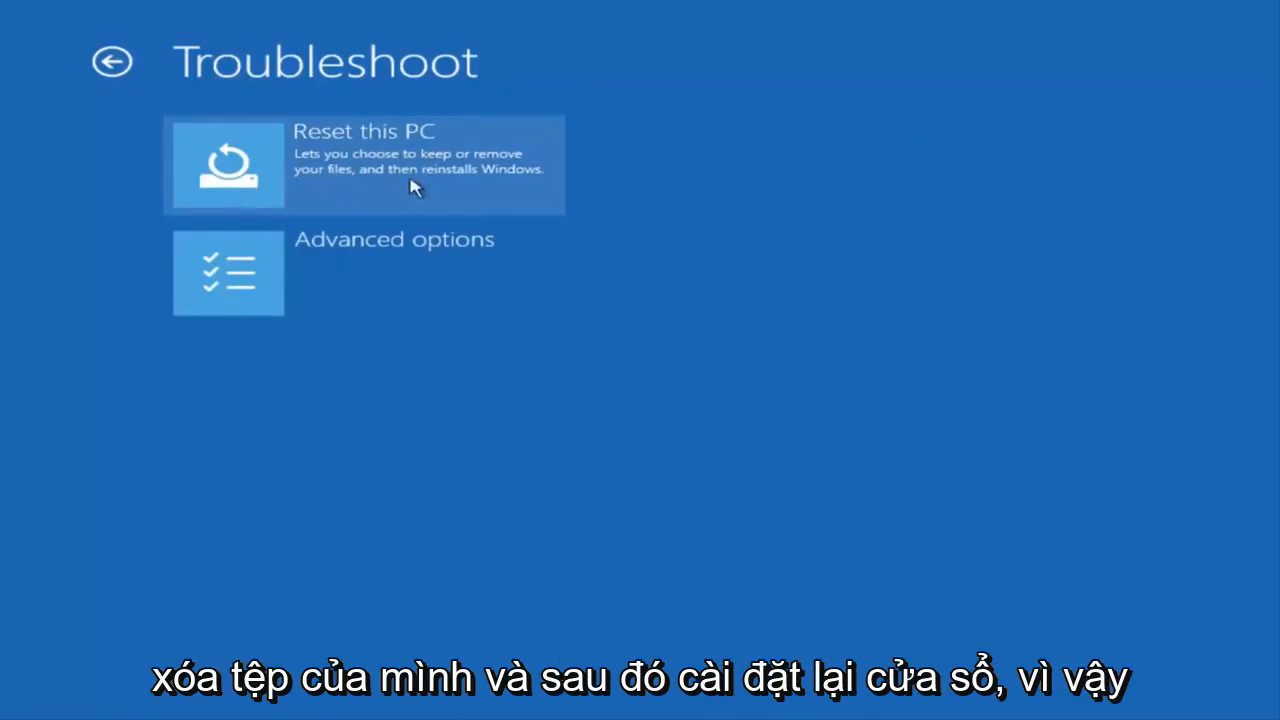
{"action": "mouse_move", "coordinate": [264, 162]}
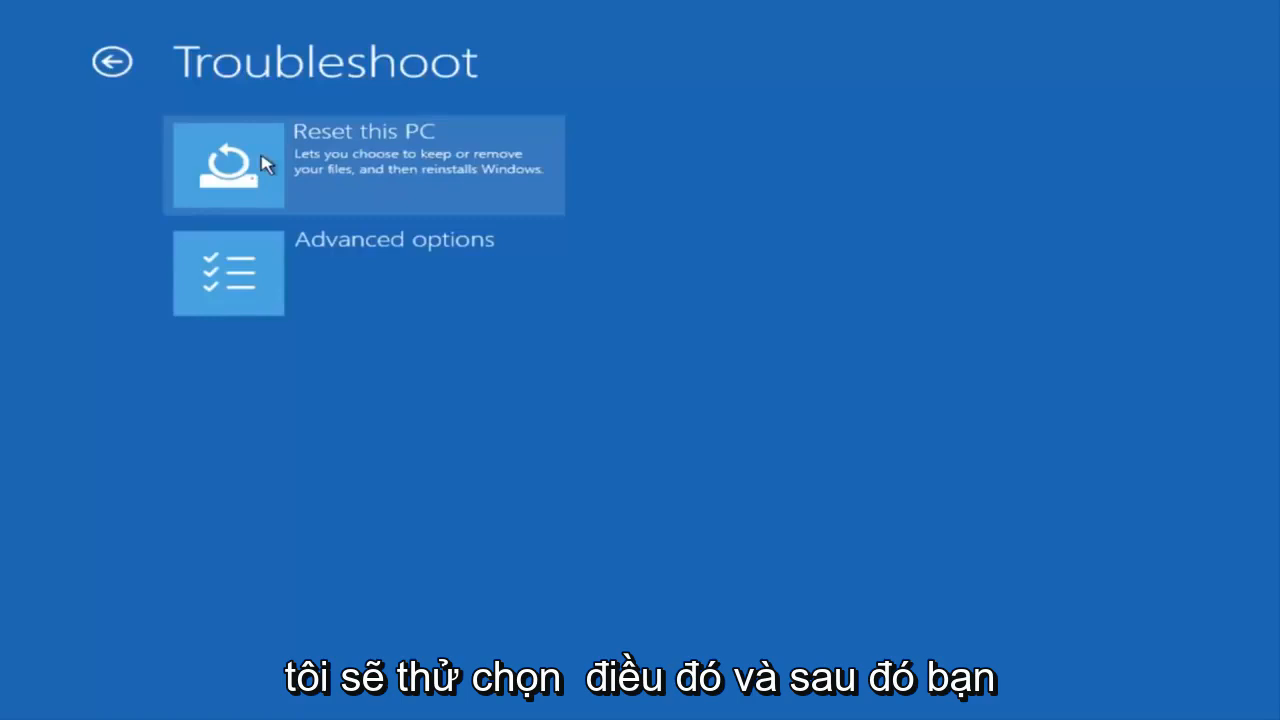
{"action": "left_click", "coordinate": [228, 164]}
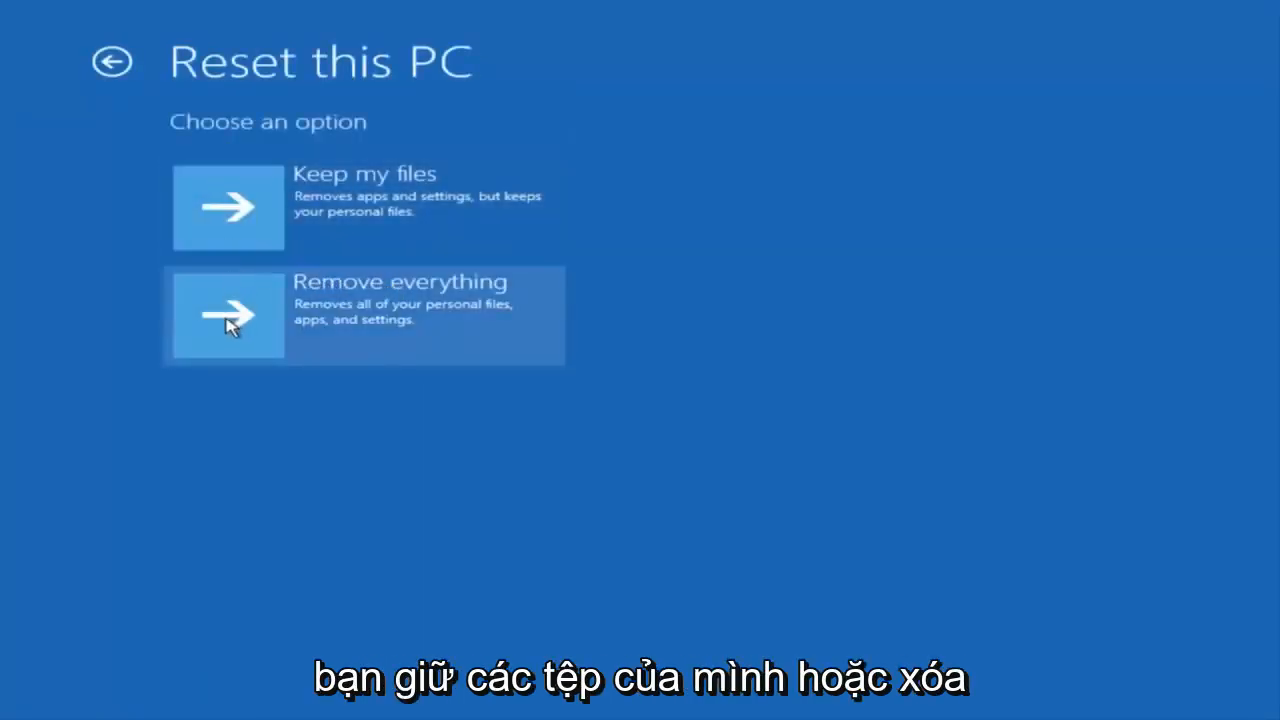
{"action": "mouse_move", "coordinate": [236, 210]}
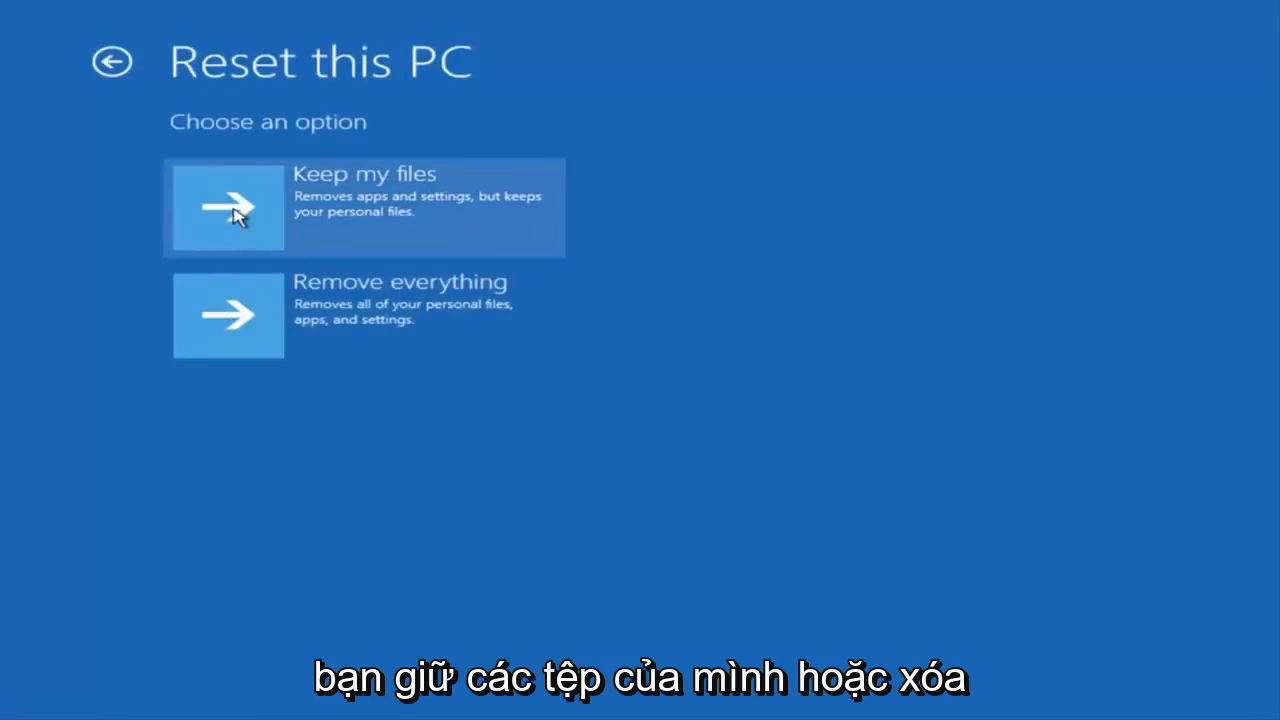
{"action": "mouse_move", "coordinate": [276, 216]}
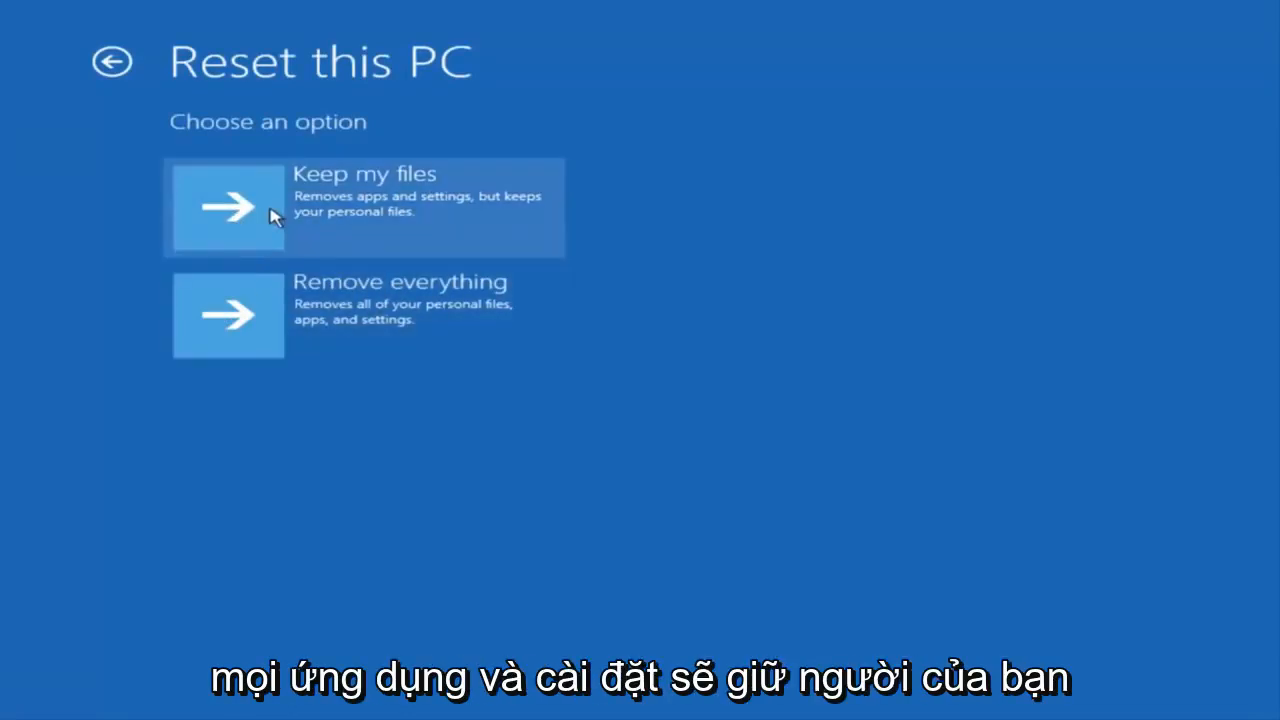
{"action": "mouse_move", "coordinate": [320, 316]}
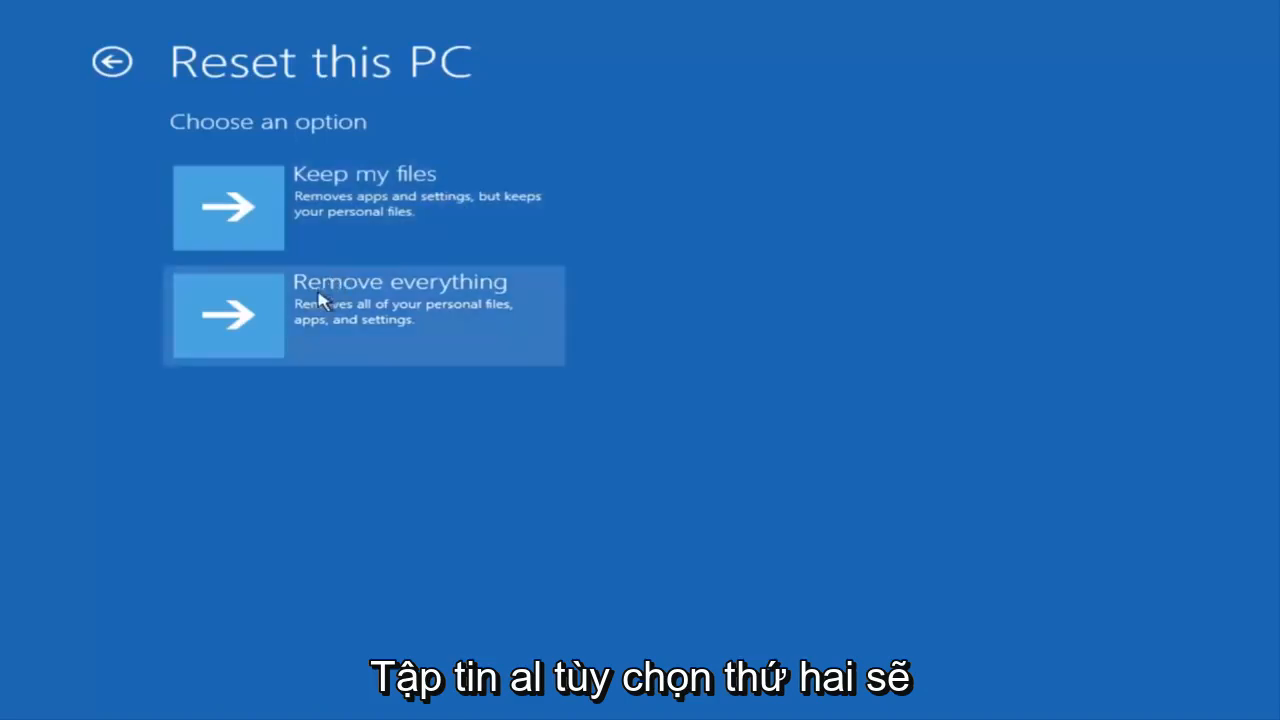
{"action": "mouse_move", "coordinate": [380, 232]}
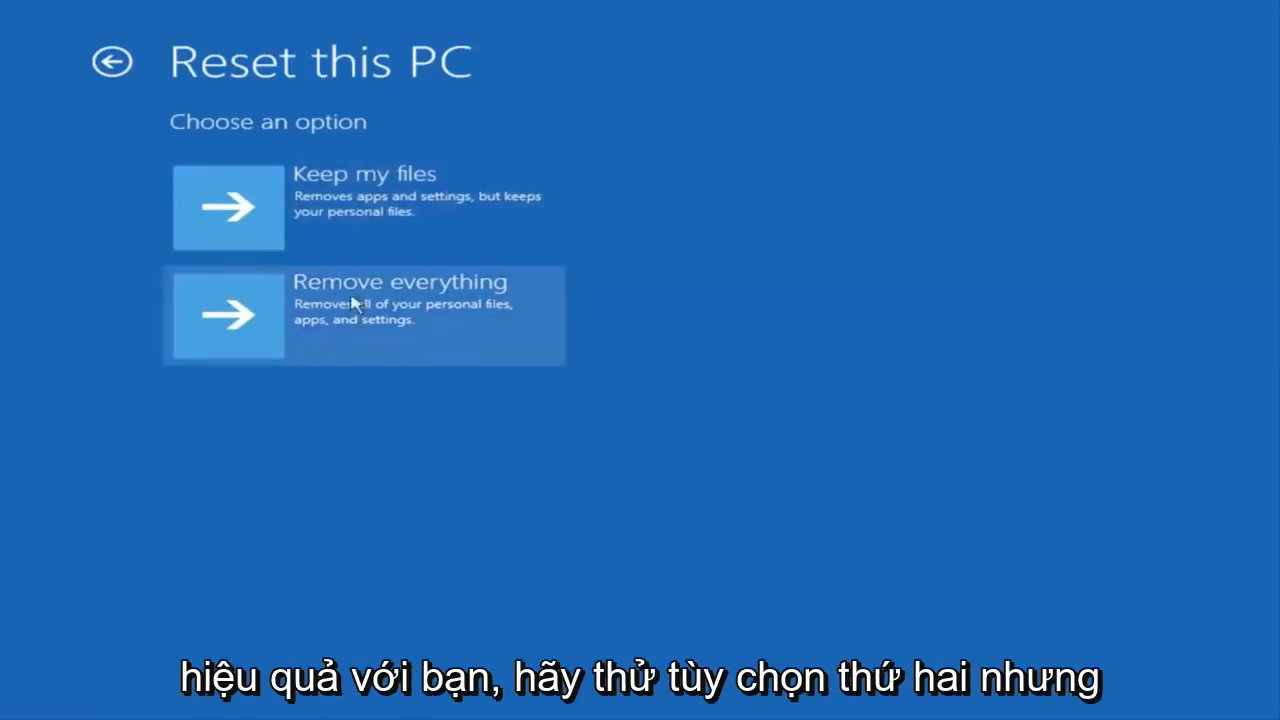
{"action": "mouse_move", "coordinate": [156, 24]}
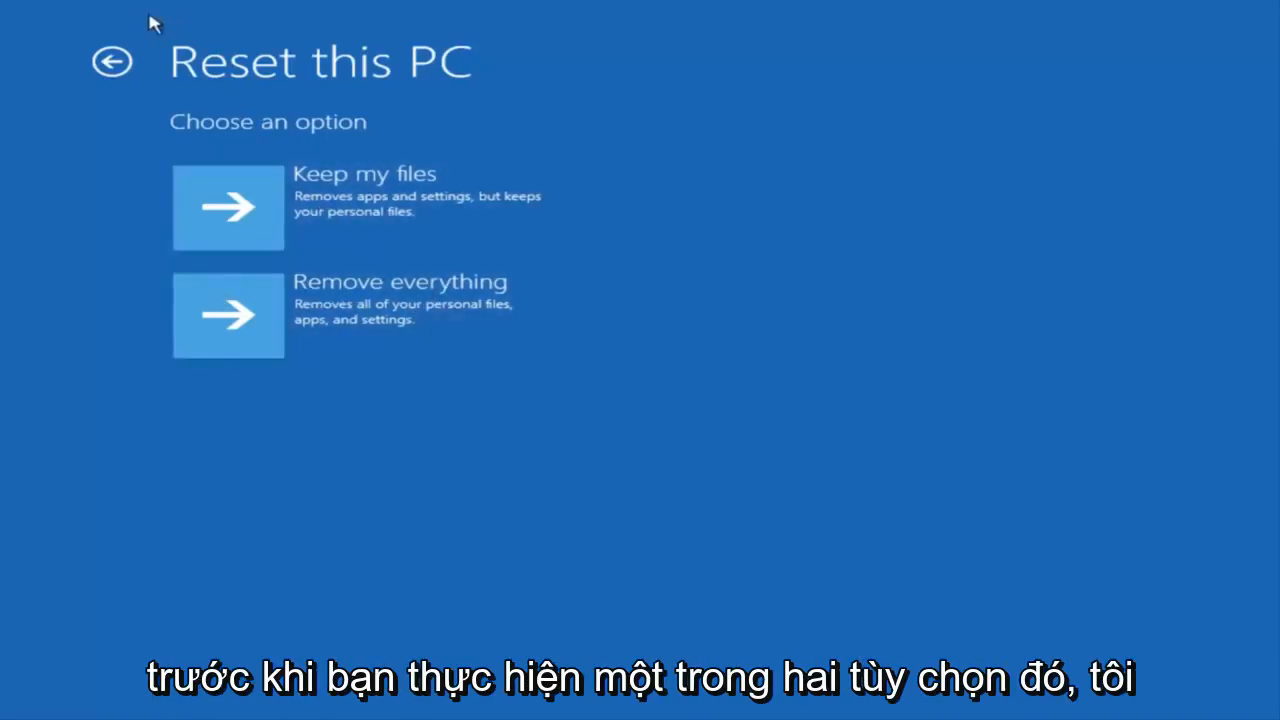
Step: Leave Reset this PC without resetting, revisit Advanced options, and return to Troubleshoot
{"action": "left_click", "coordinate": [112, 60]}
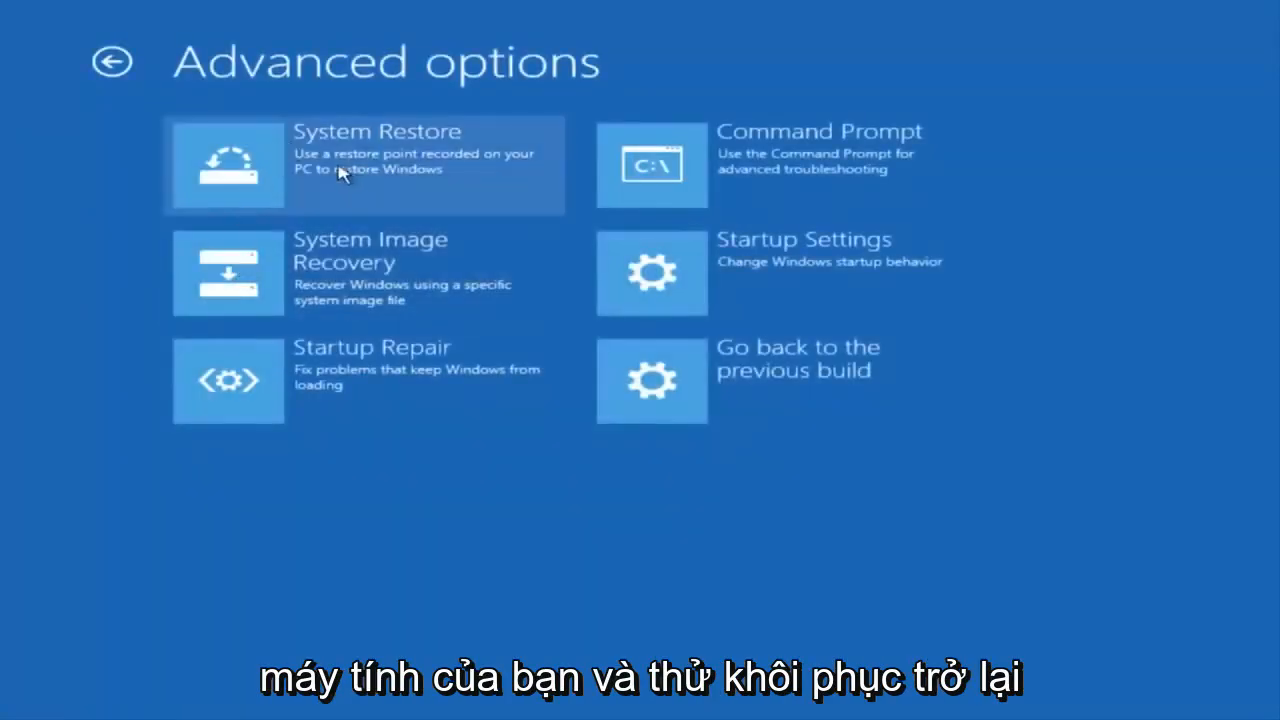
{"action": "left_click", "coordinate": [228, 164]}
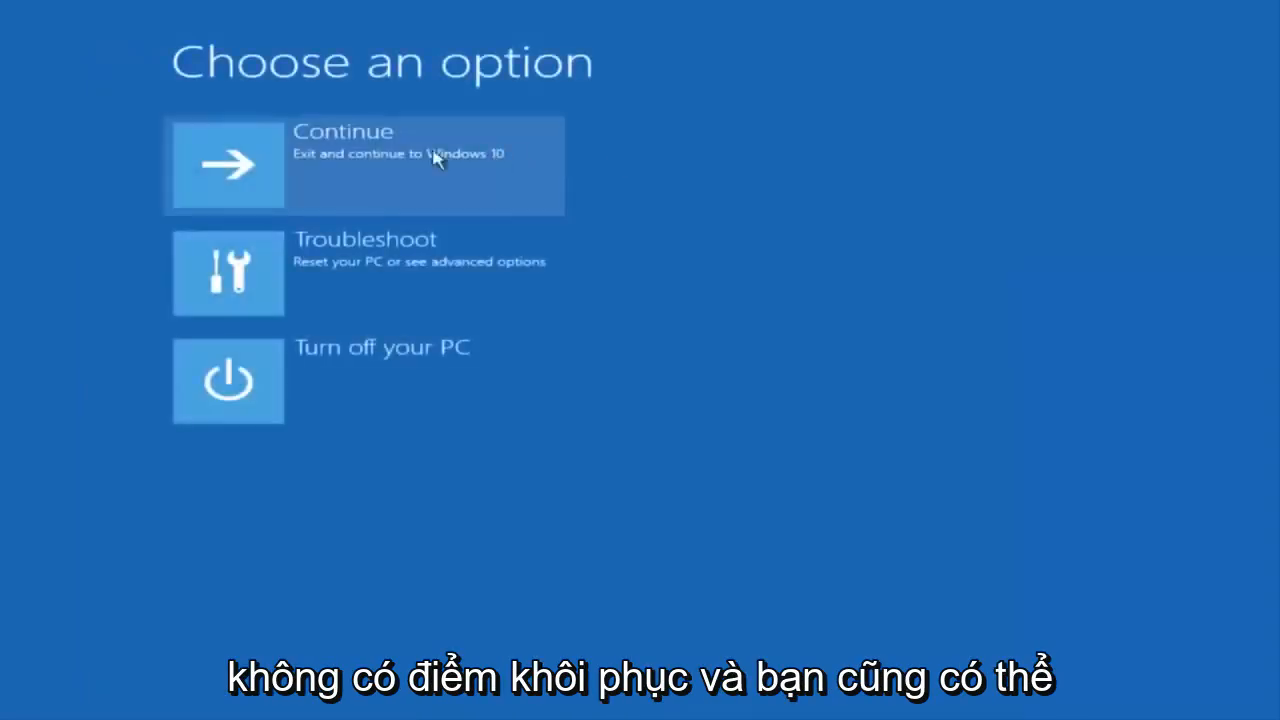
{"action": "left_click", "coordinate": [228, 272]}
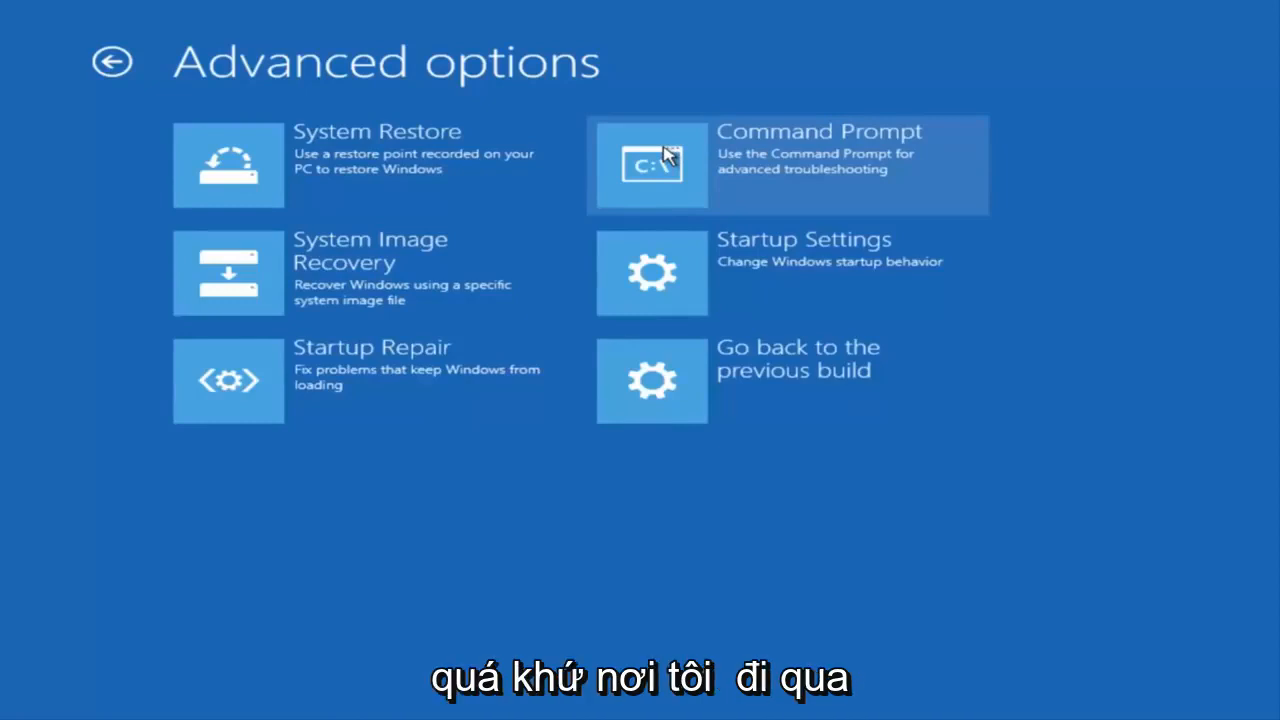
{"action": "mouse_move", "coordinate": [698, 152]}
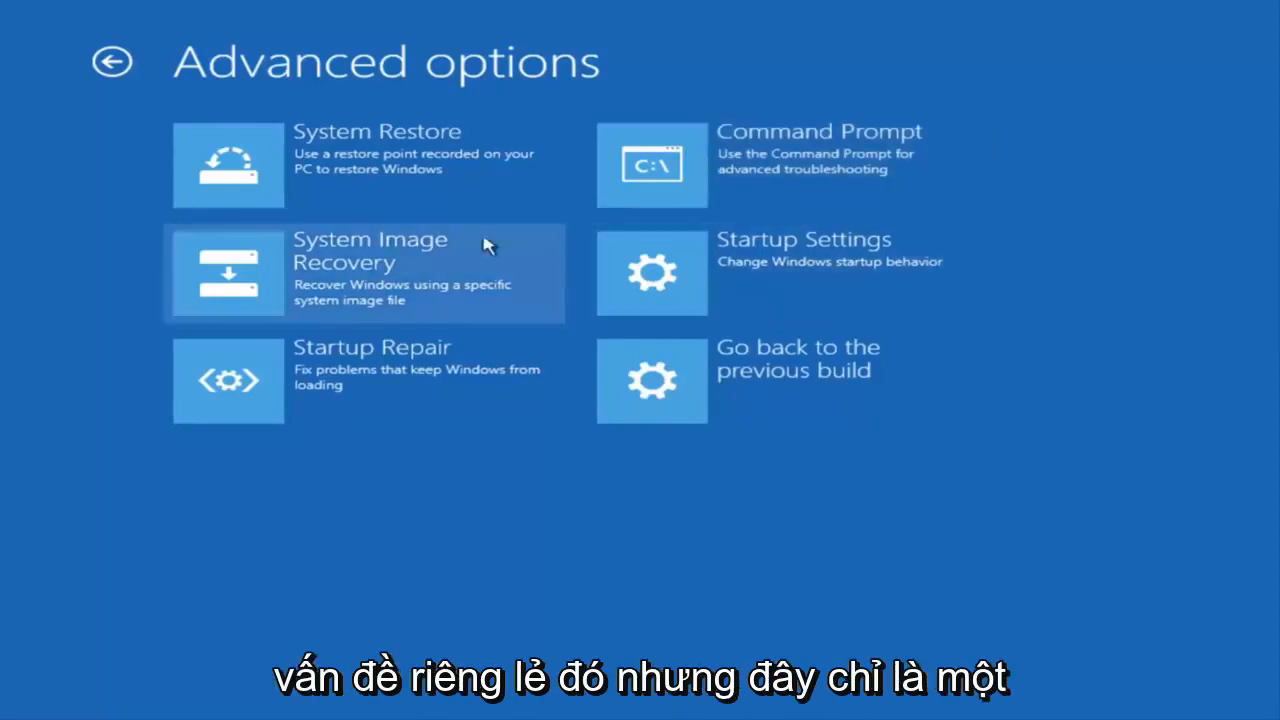
{"action": "mouse_move", "coordinate": [112, 62]}
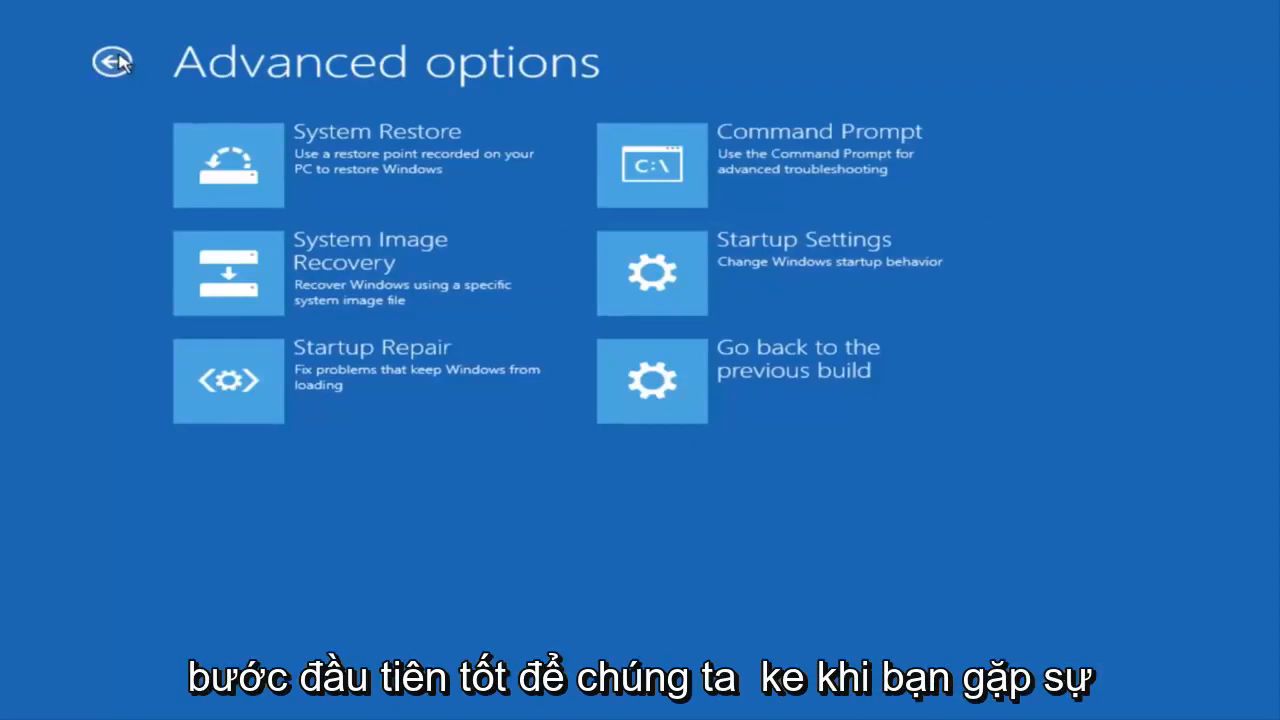
{"action": "left_click", "coordinate": [112, 62]}
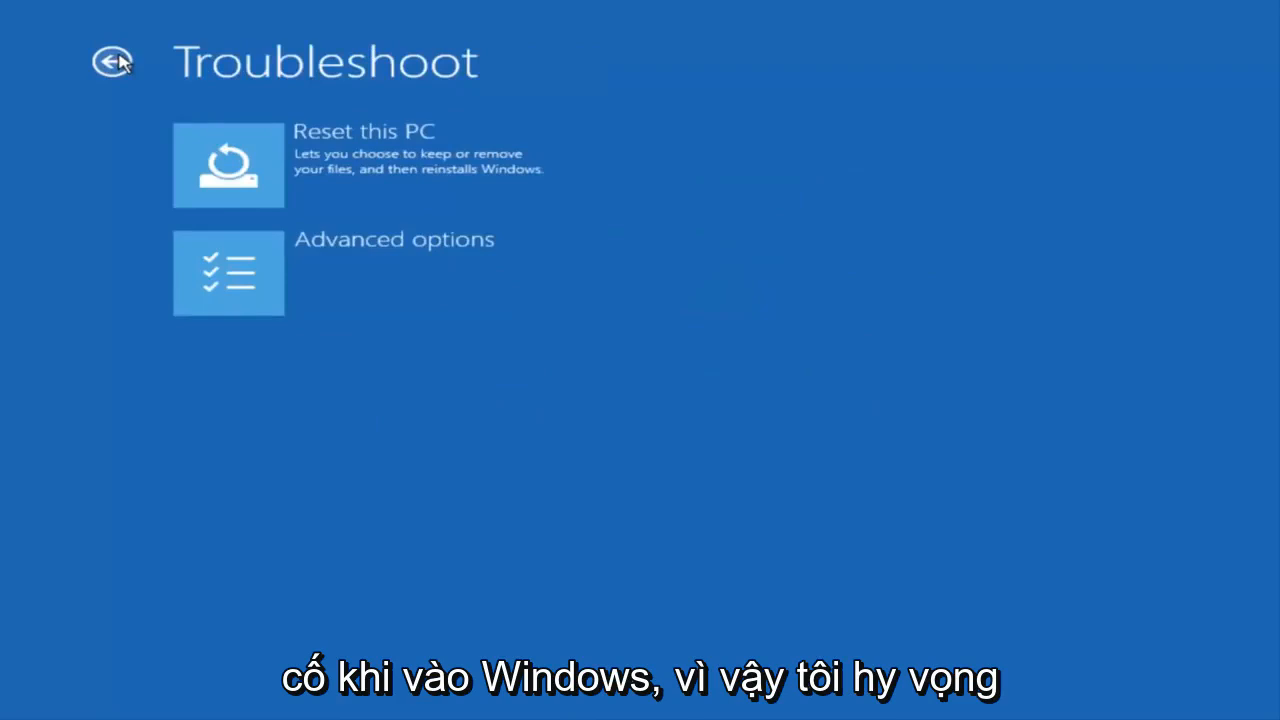